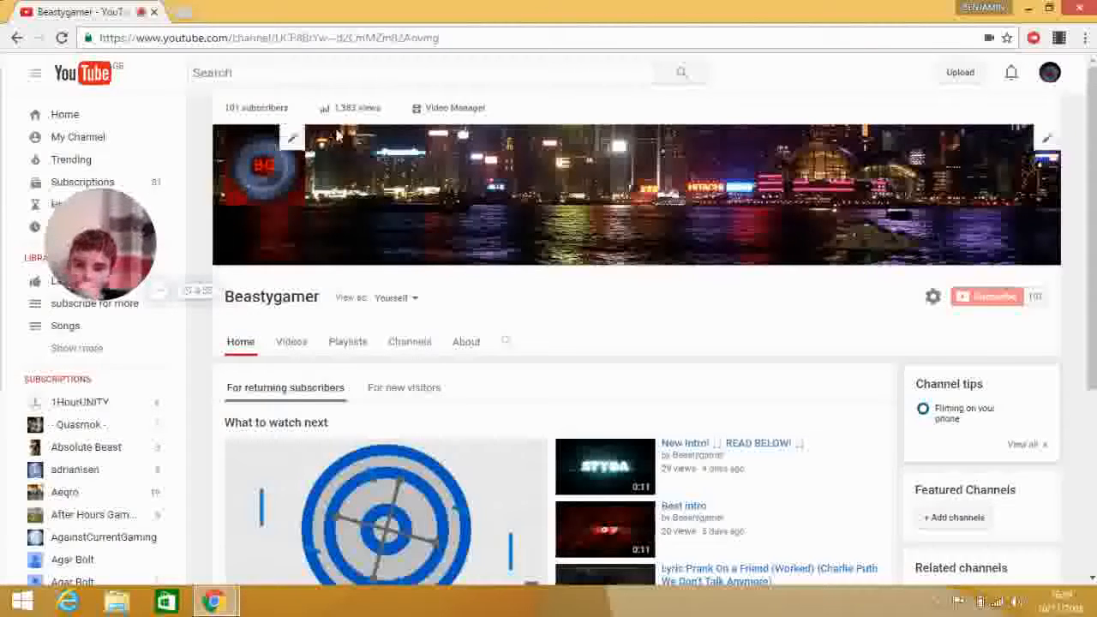
{"action": "mouse_move", "coordinate": [529, 310]}
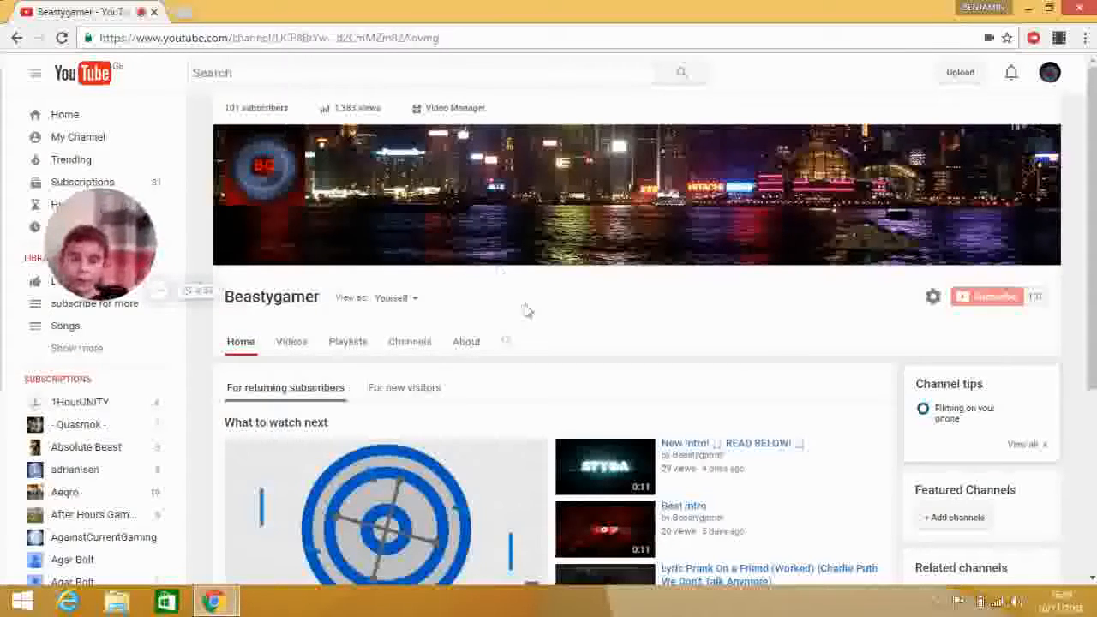